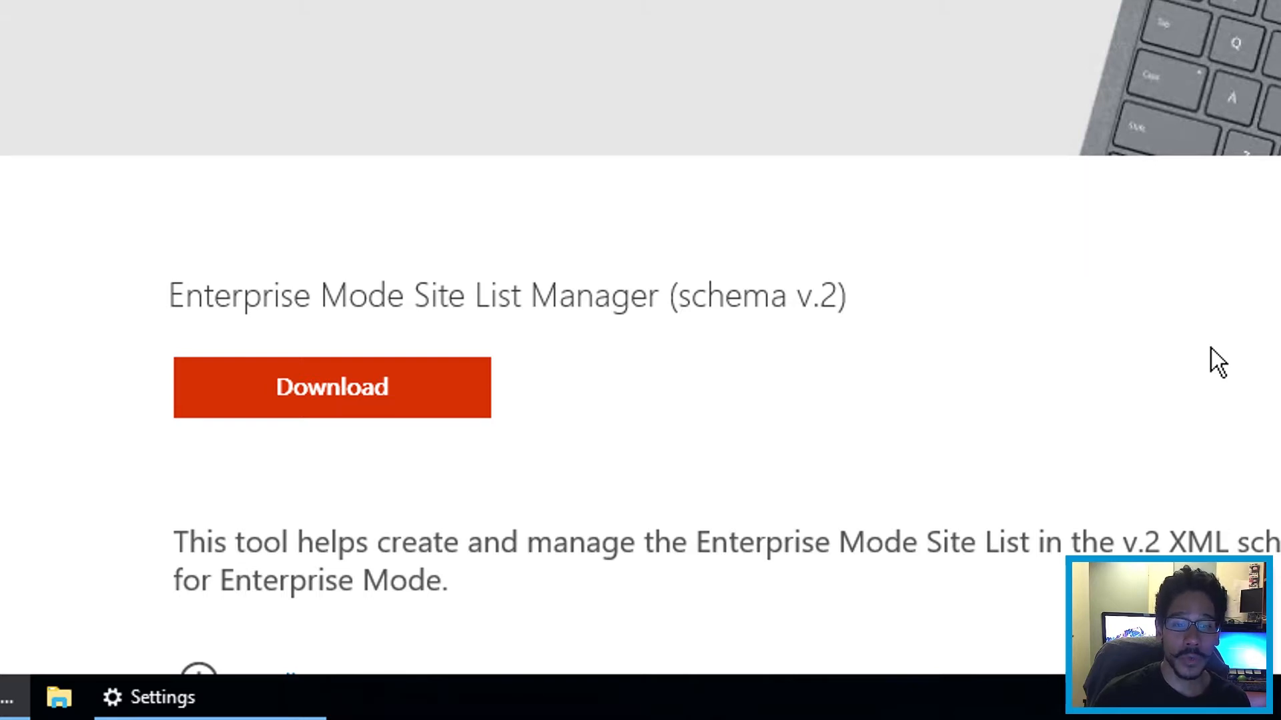
Download the Enterprise Mode Site List Manager installer to Downloads and run it
{"action": "left_click", "coordinate": [331, 387]}
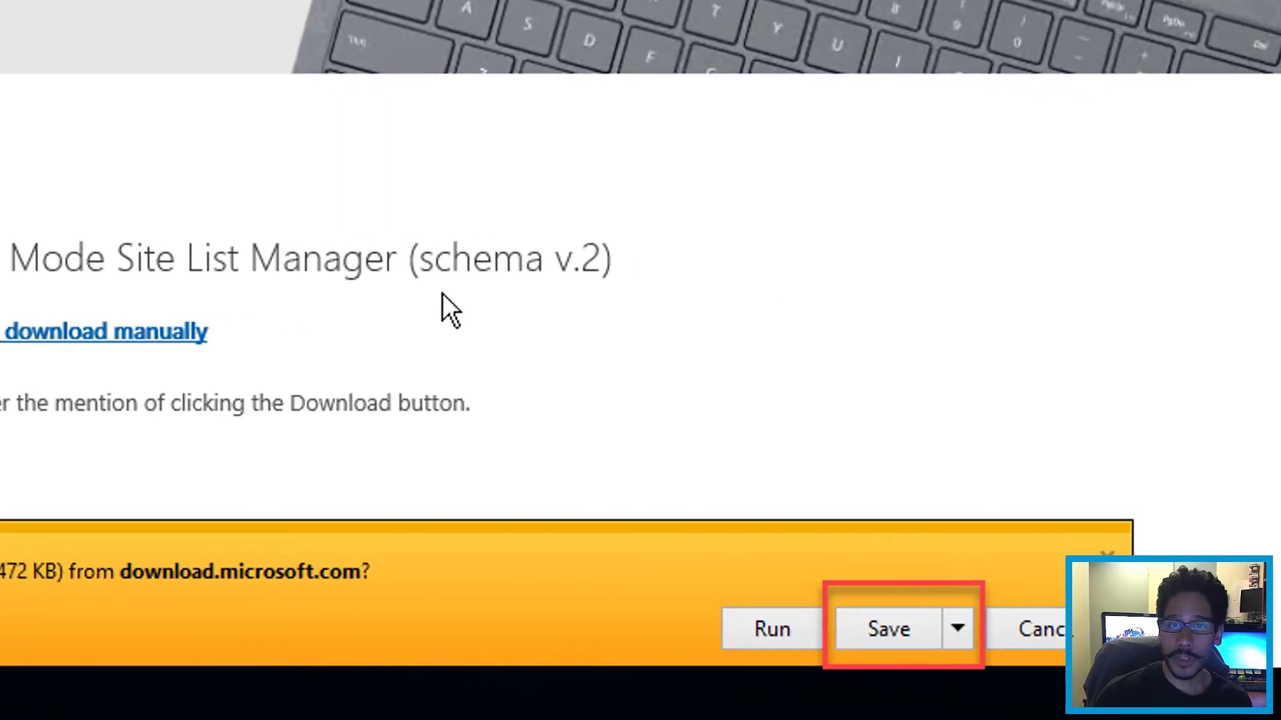
{"action": "left_click", "coordinate": [888, 628]}
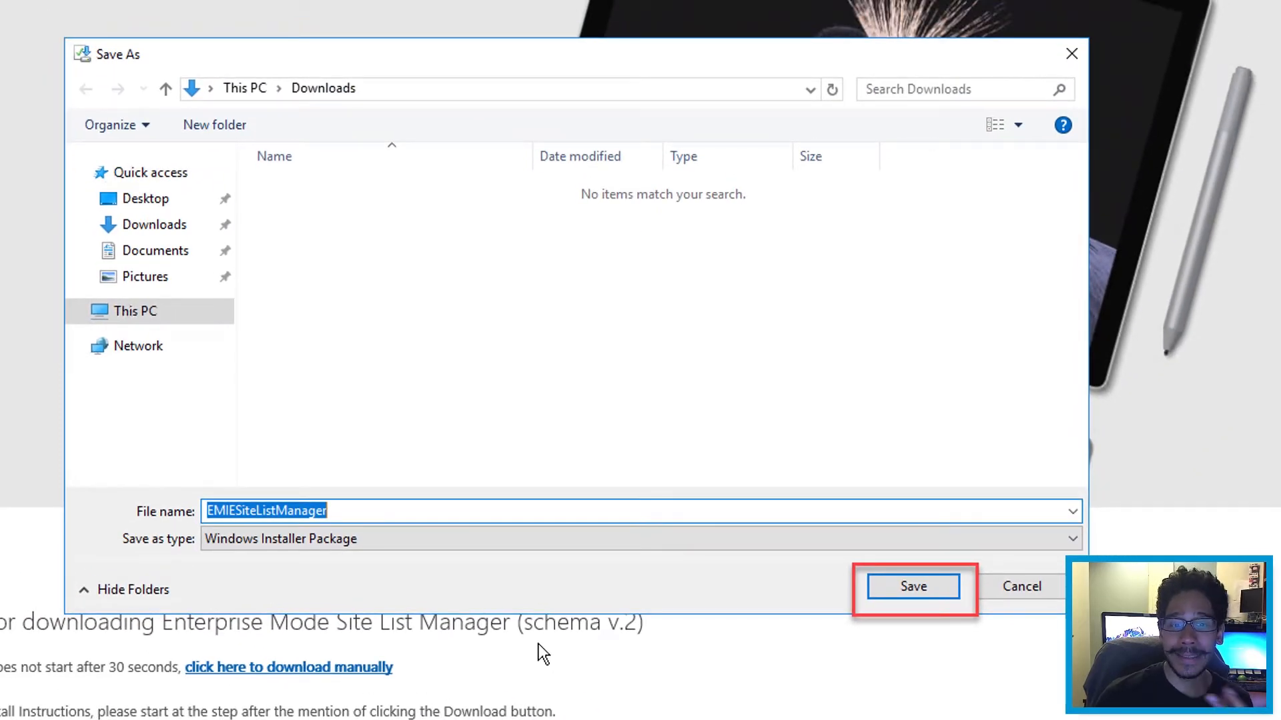
{"action": "left_click", "coordinate": [913, 587]}
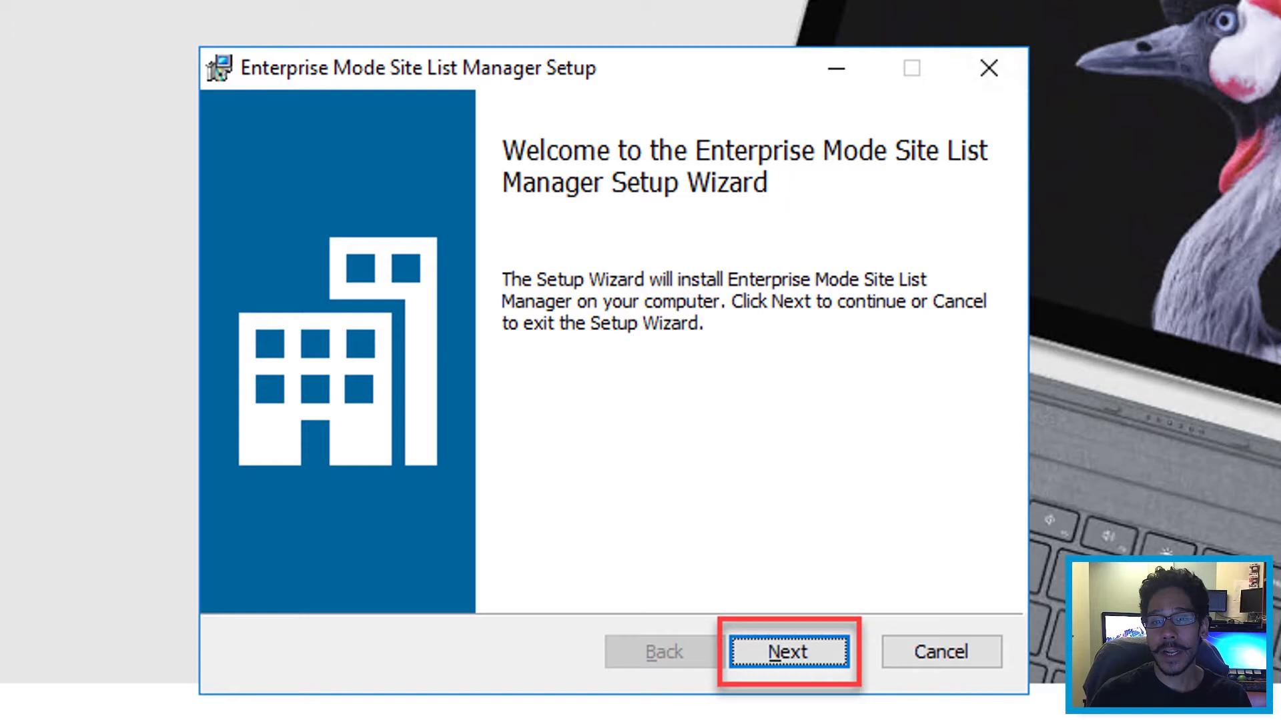
Install the Site List Manager to its default Program Files (x86) folder and finish the wizard
{"action": "left_click", "coordinate": [787, 652]}
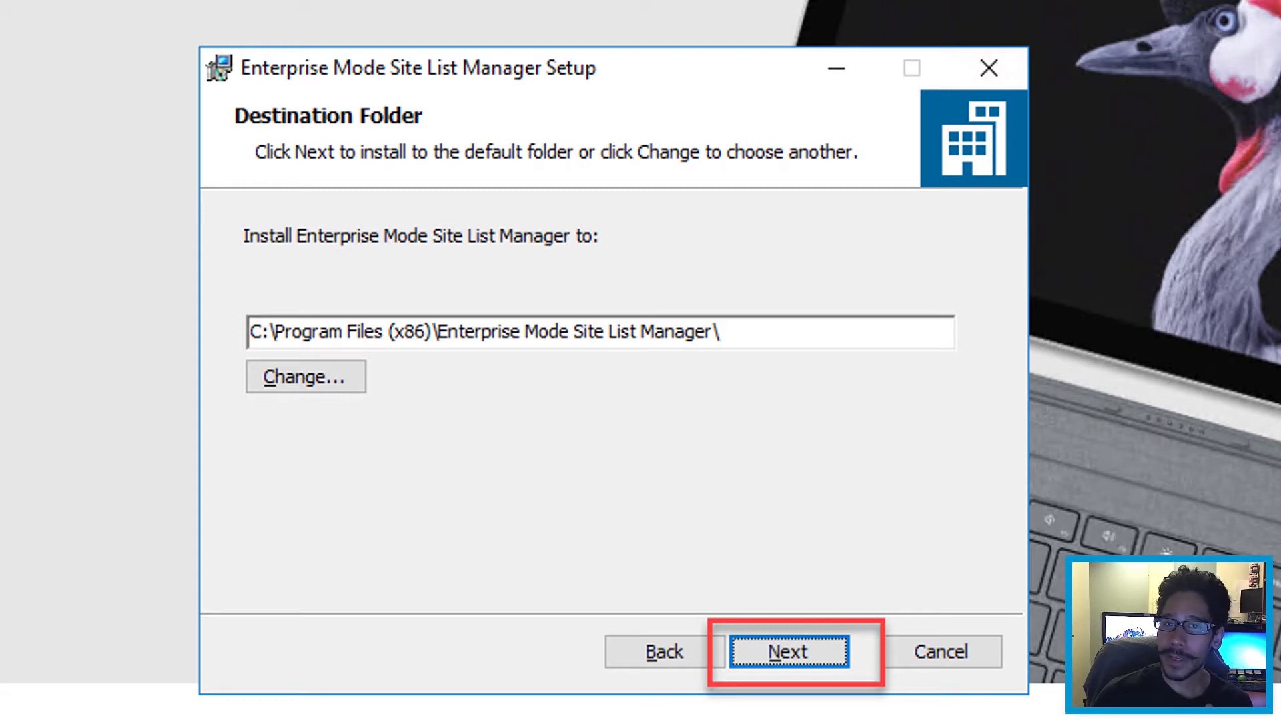
{"action": "left_click", "coordinate": [787, 652]}
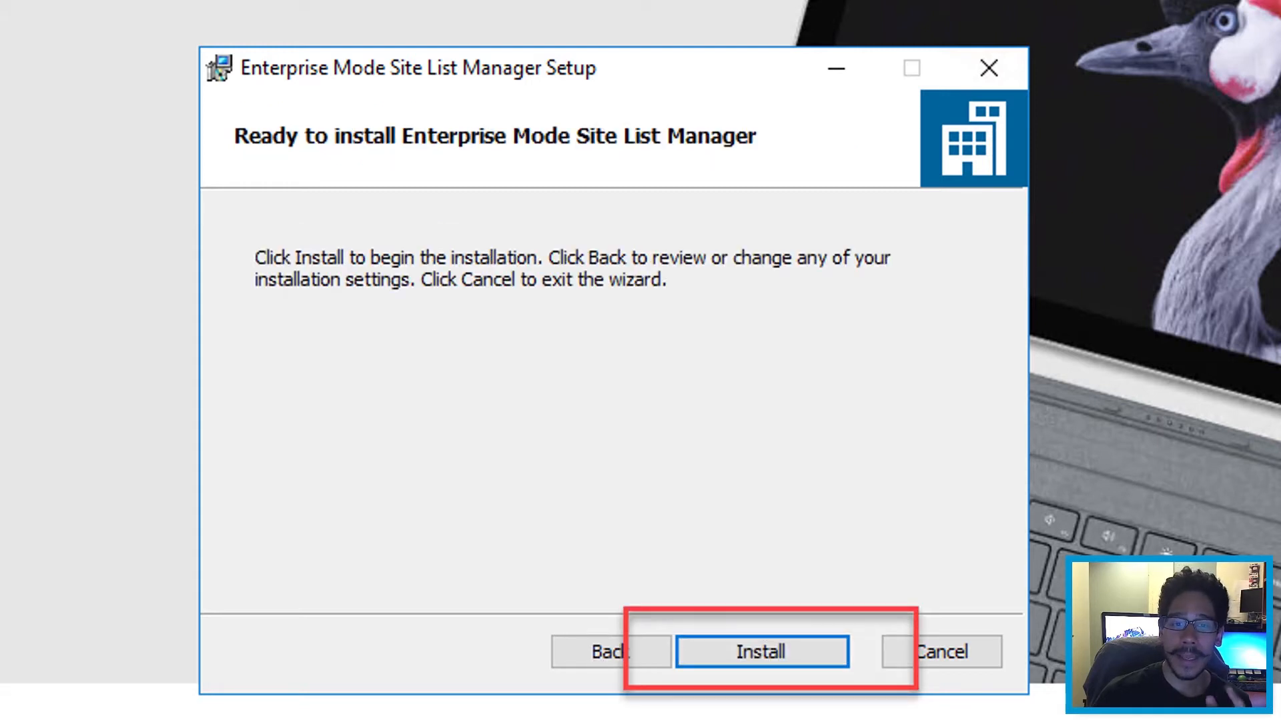
{"action": "left_click", "coordinate": [759, 653]}
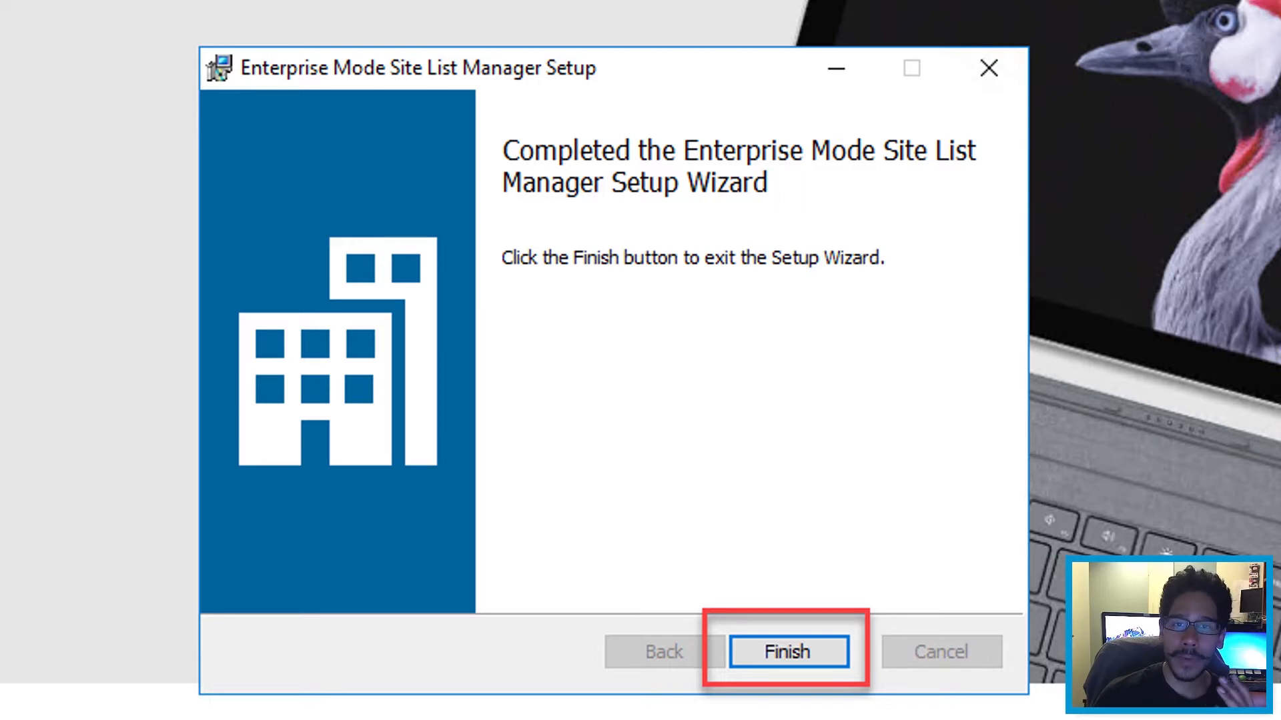
{"action": "left_click", "coordinate": [786, 653]}
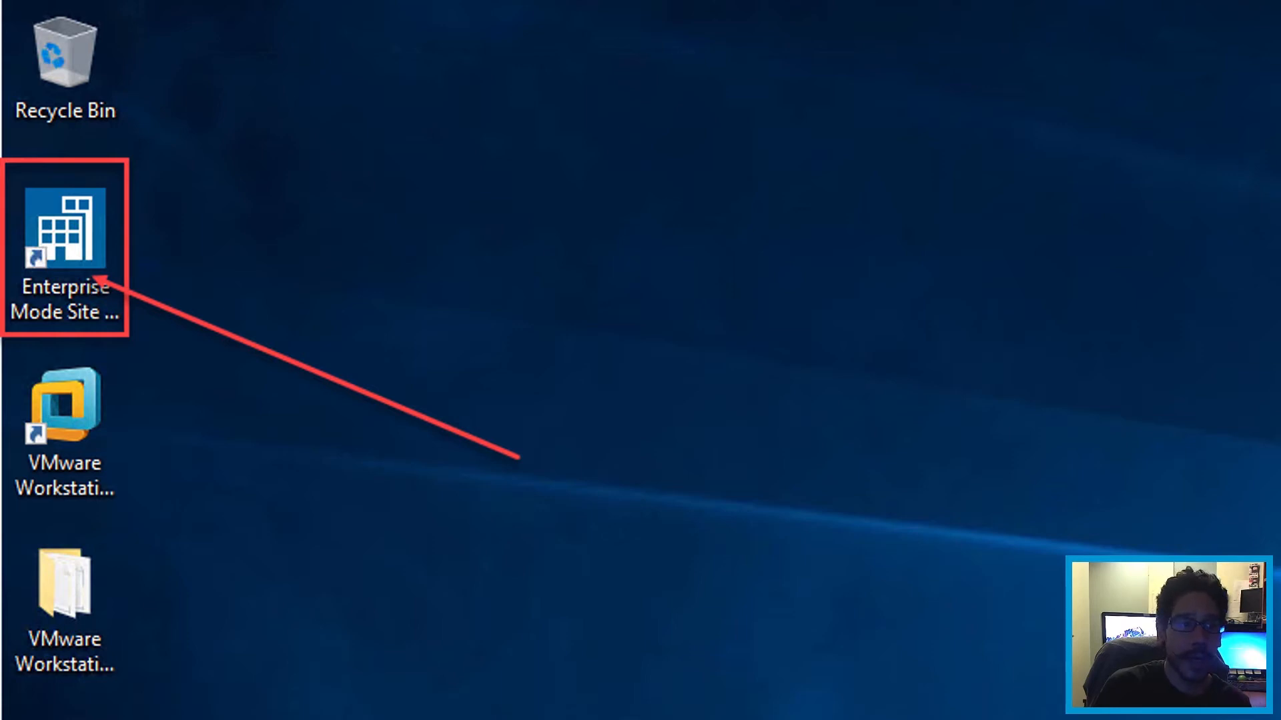
Add bjtechnews.org to the site list with IE8 Enterprise Mode, opening in IE11
{"action": "left_click", "coordinate": [64, 237]}
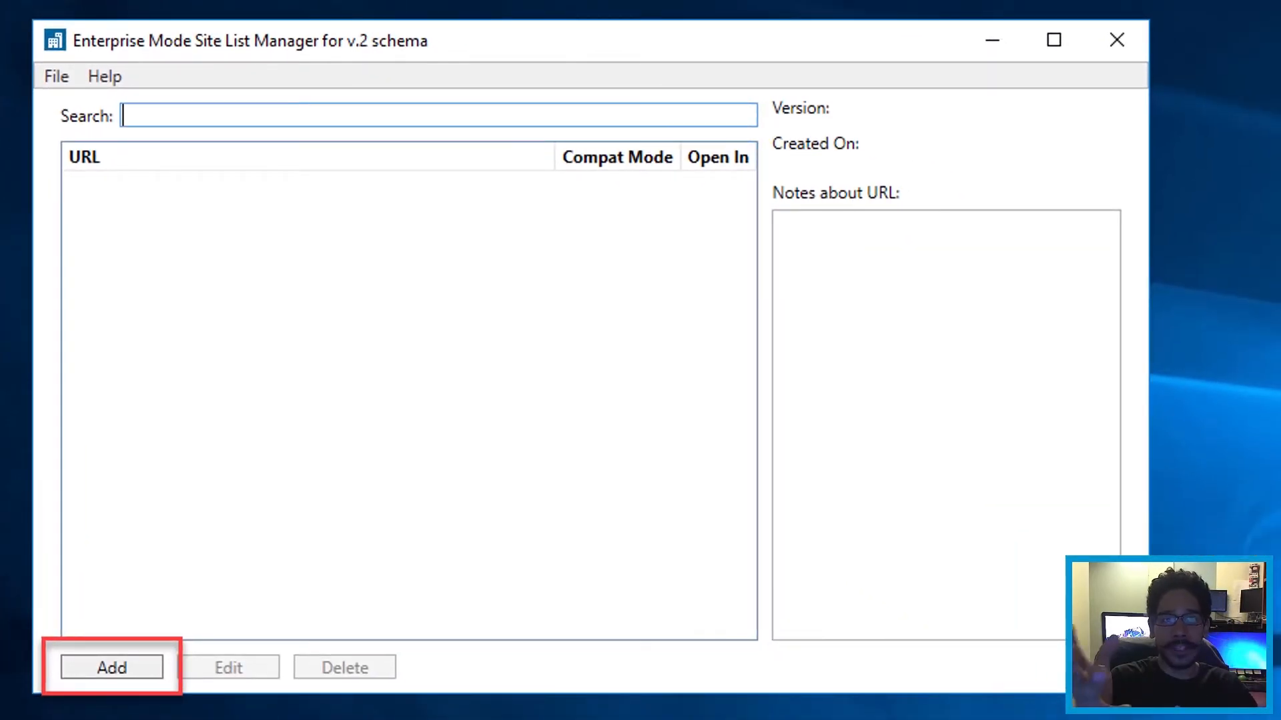
{"action": "left_click", "coordinate": [112, 667]}
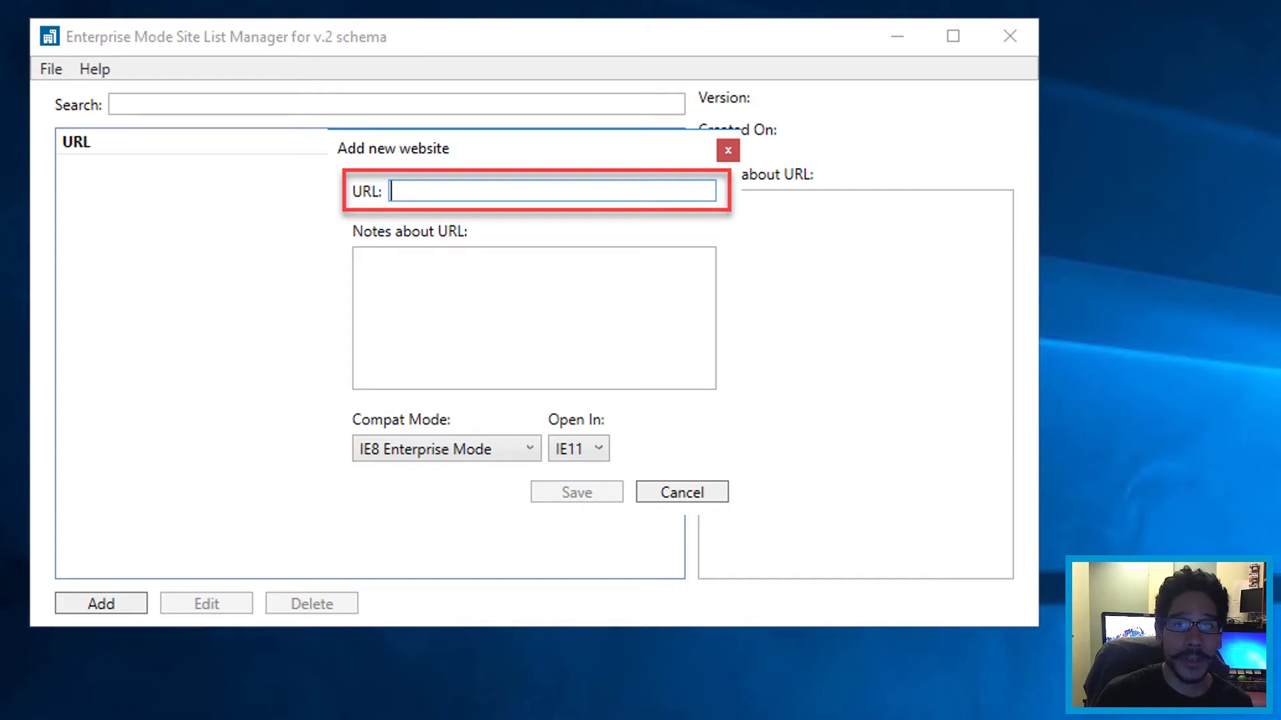
{"action": "type", "text": "bjtechnews.org"}
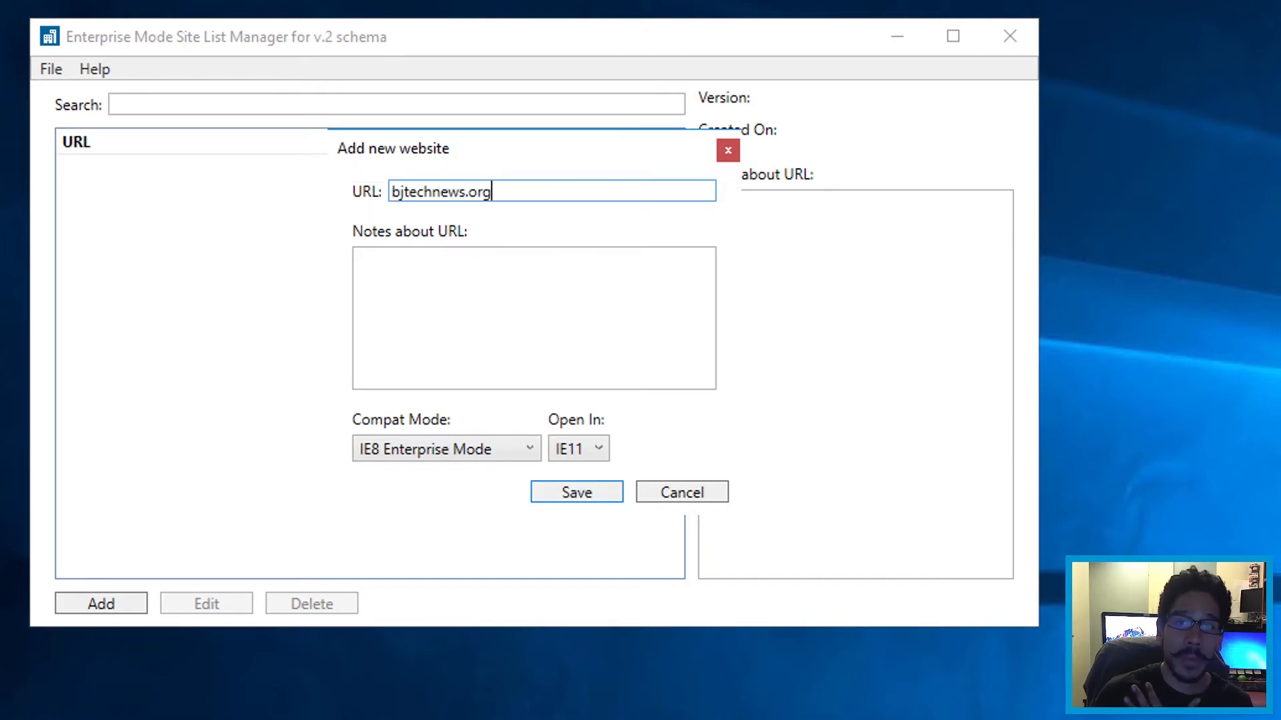
{"action": "left_click", "coordinate": [446, 448]}
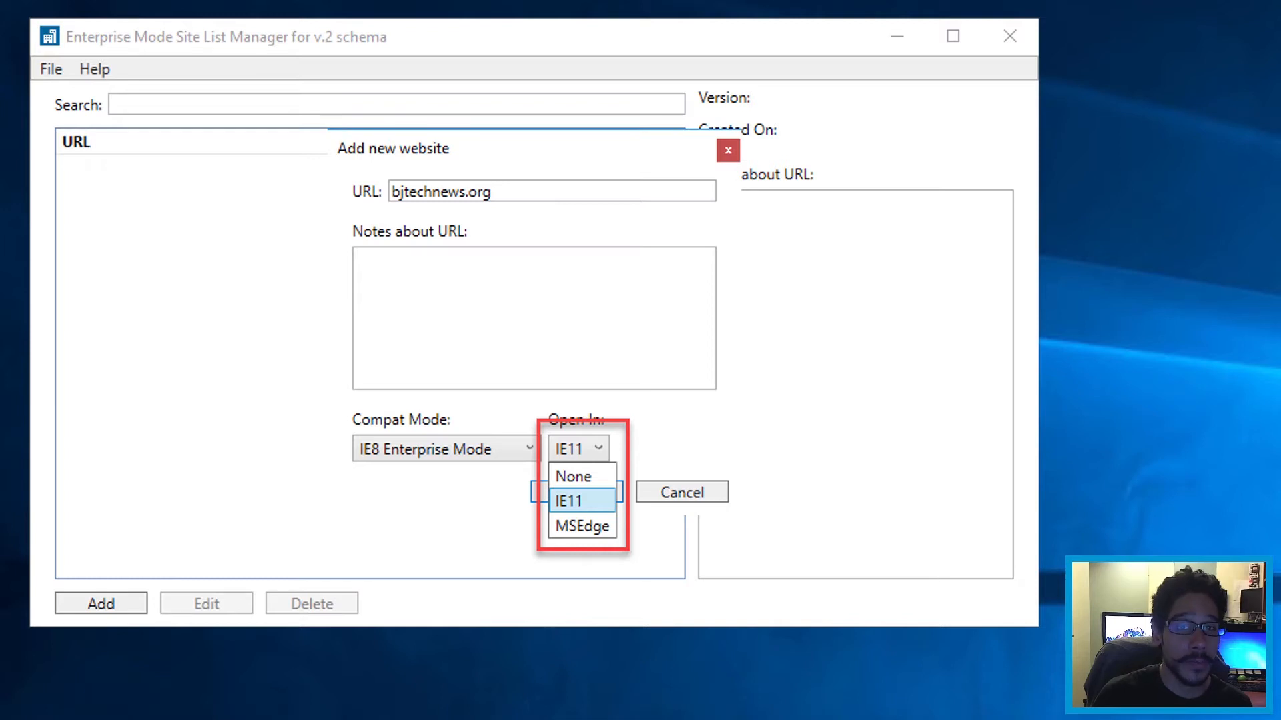
{"action": "left_click", "coordinate": [569, 501]}
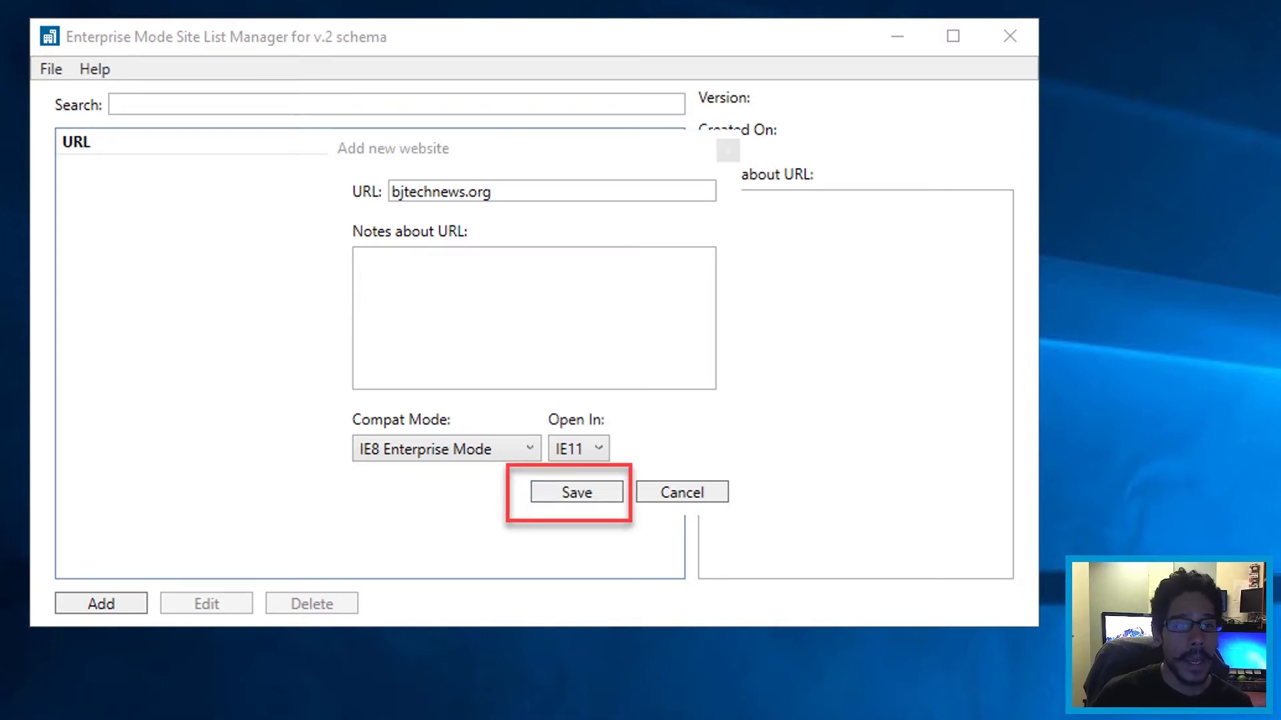
{"action": "left_click", "coordinate": [576, 493]}
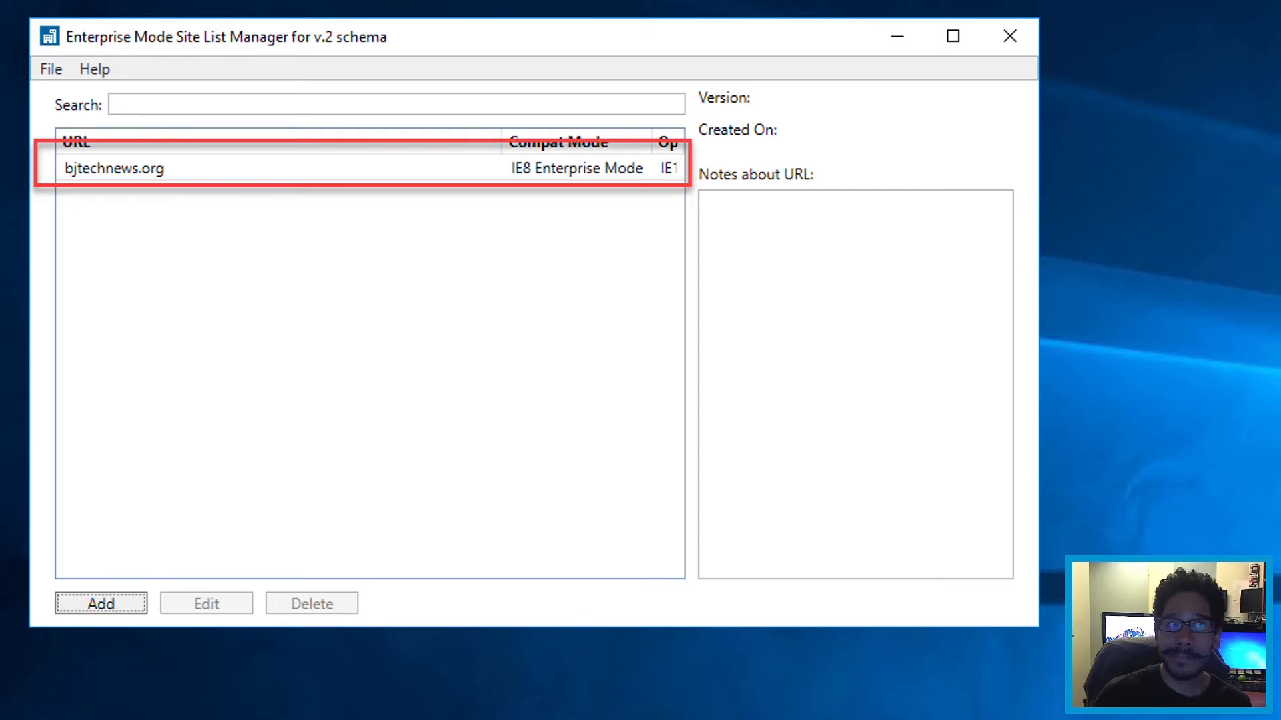
{"action": "left_click", "coordinate": [50, 68]}
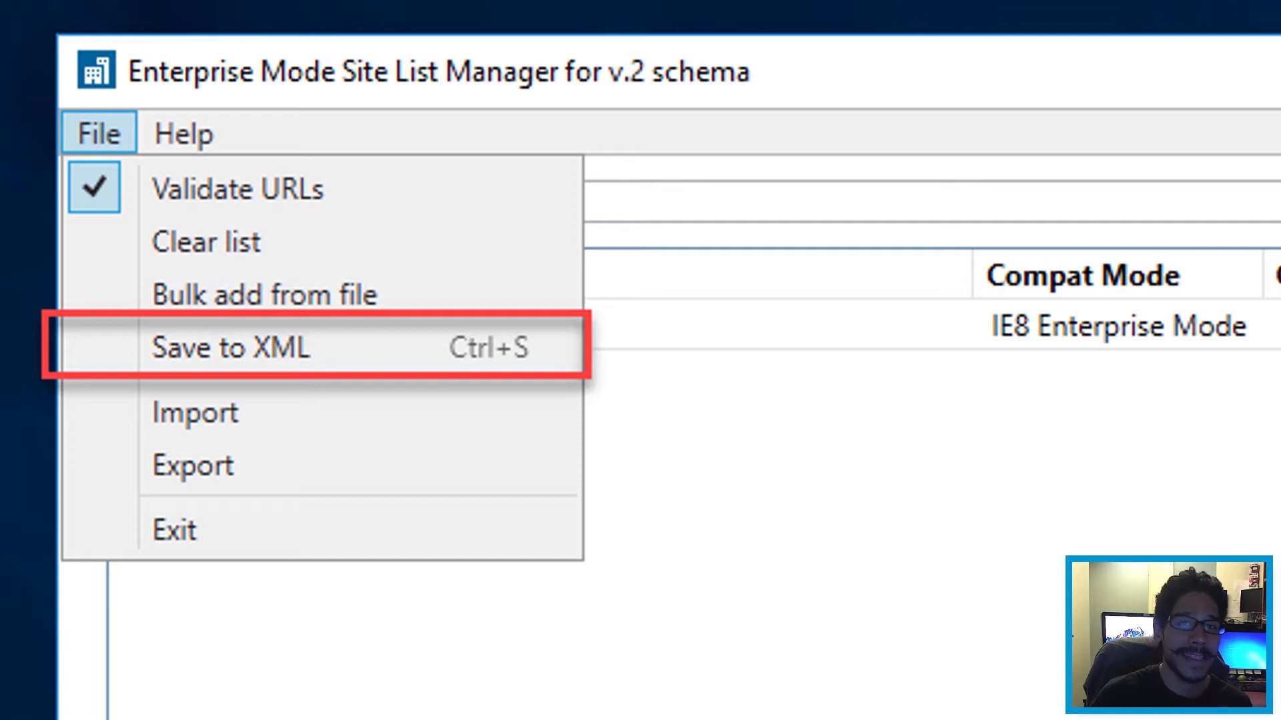
Save the site list to the Desktop as the XML file btnhd
{"action": "left_click", "coordinate": [231, 347]}
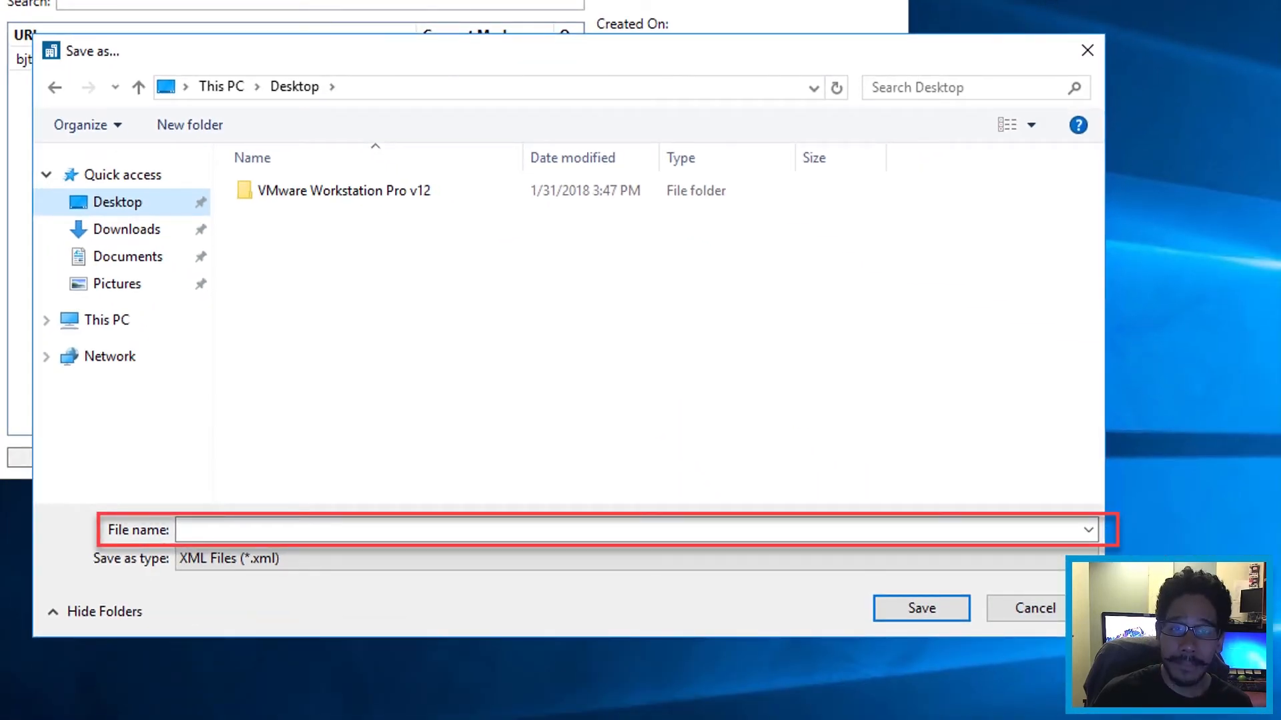
{"action": "type", "text": "btnhd"}
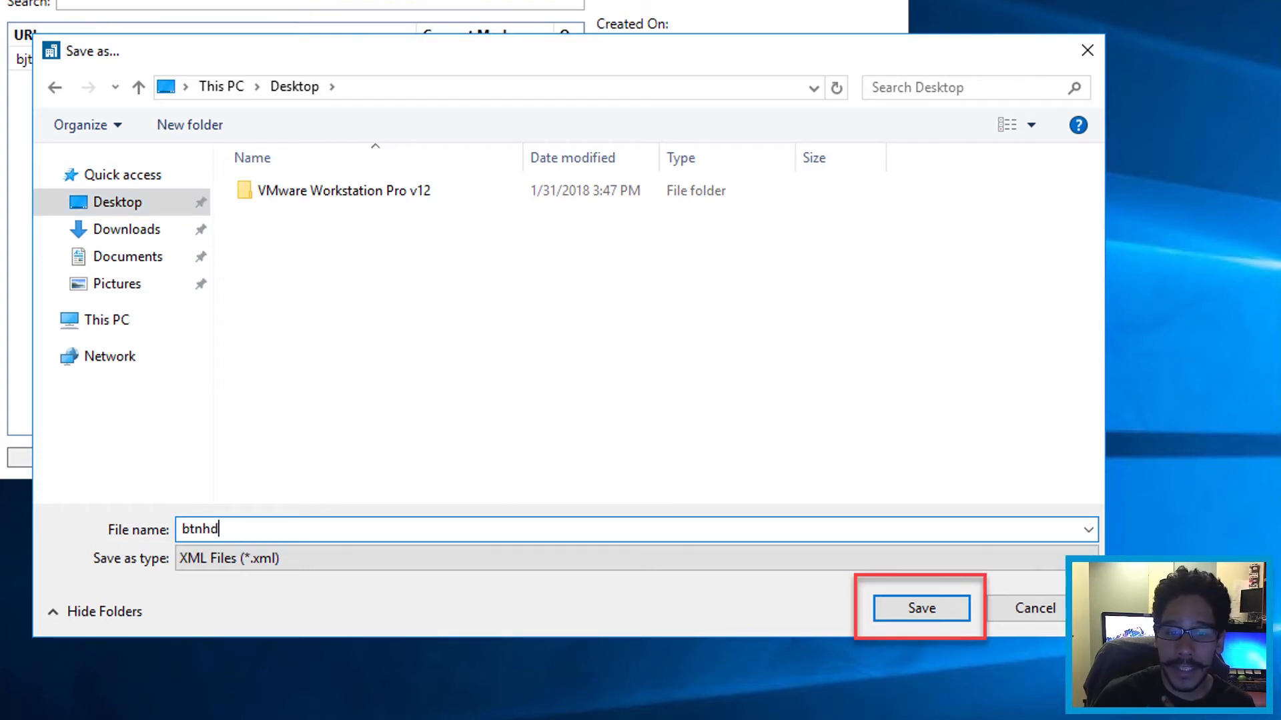
{"action": "left_click", "coordinate": [920, 609]}
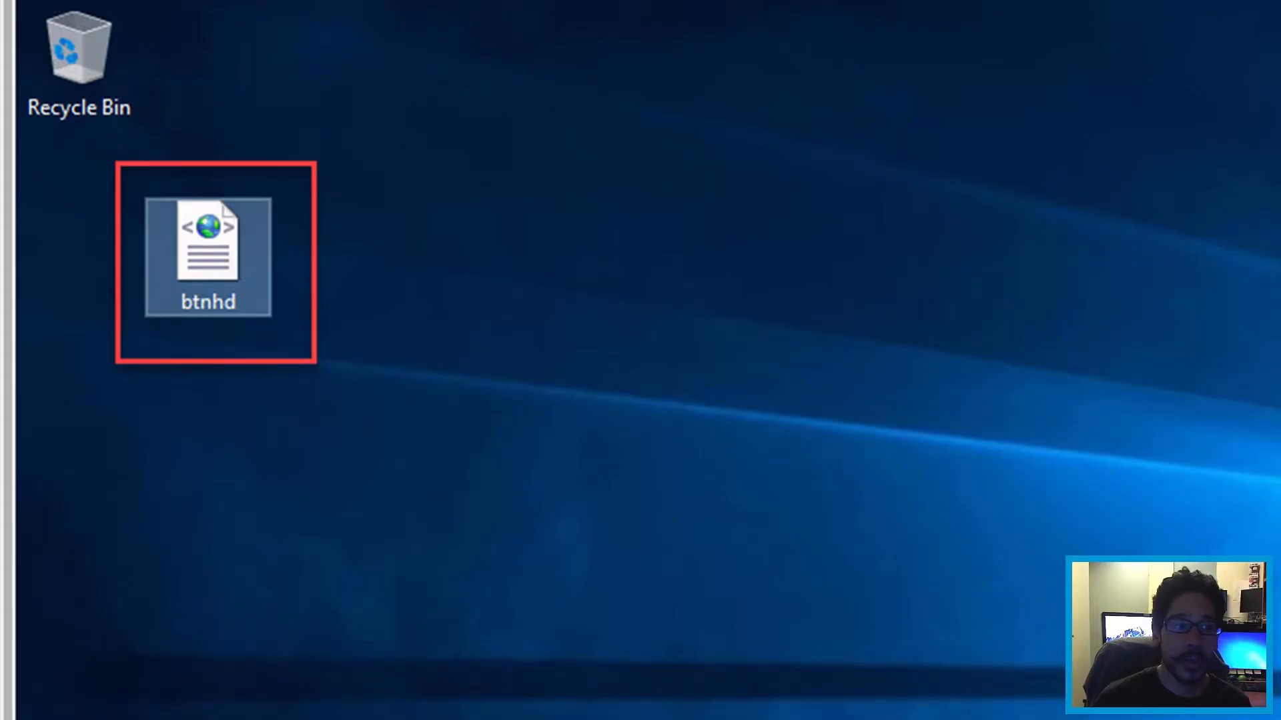
Browse to dc01's NETLOGON share and enter the btnhd folder holding the site list
{"action": "double_click", "coordinate": [208, 254]}
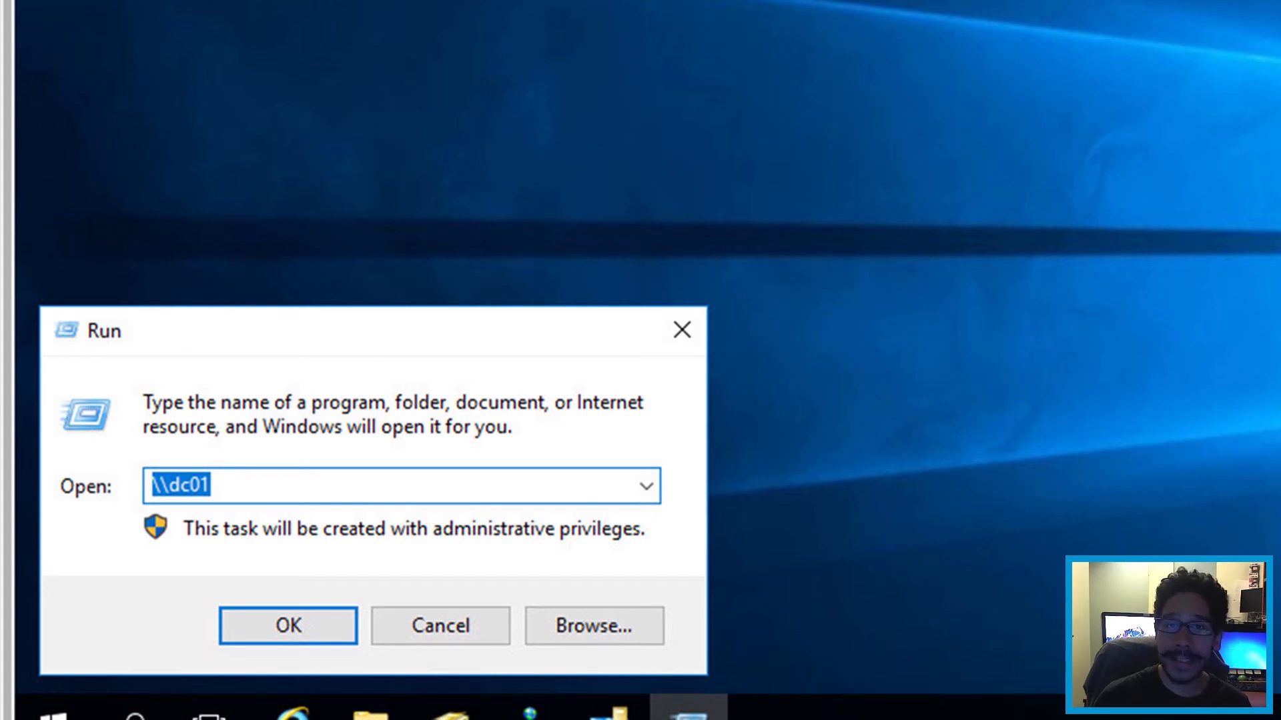
{"action": "left_click", "coordinate": [288, 626]}
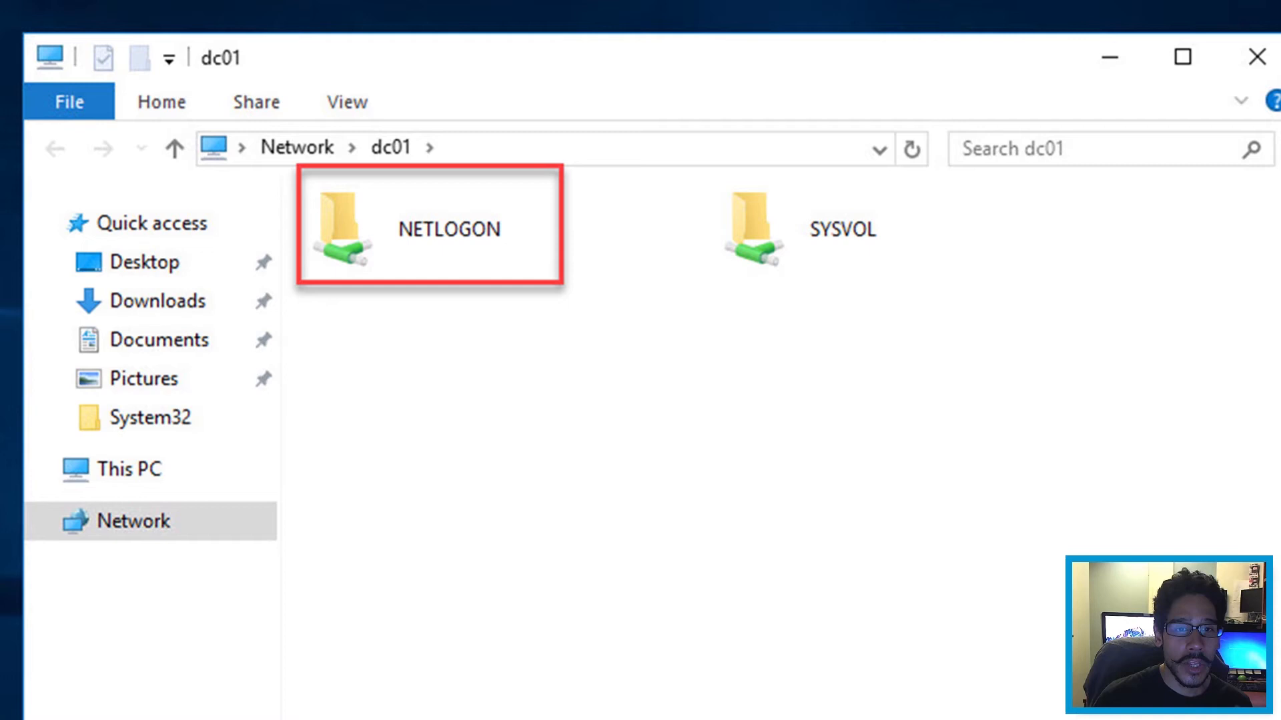
{"action": "double_click", "coordinate": [428, 228]}
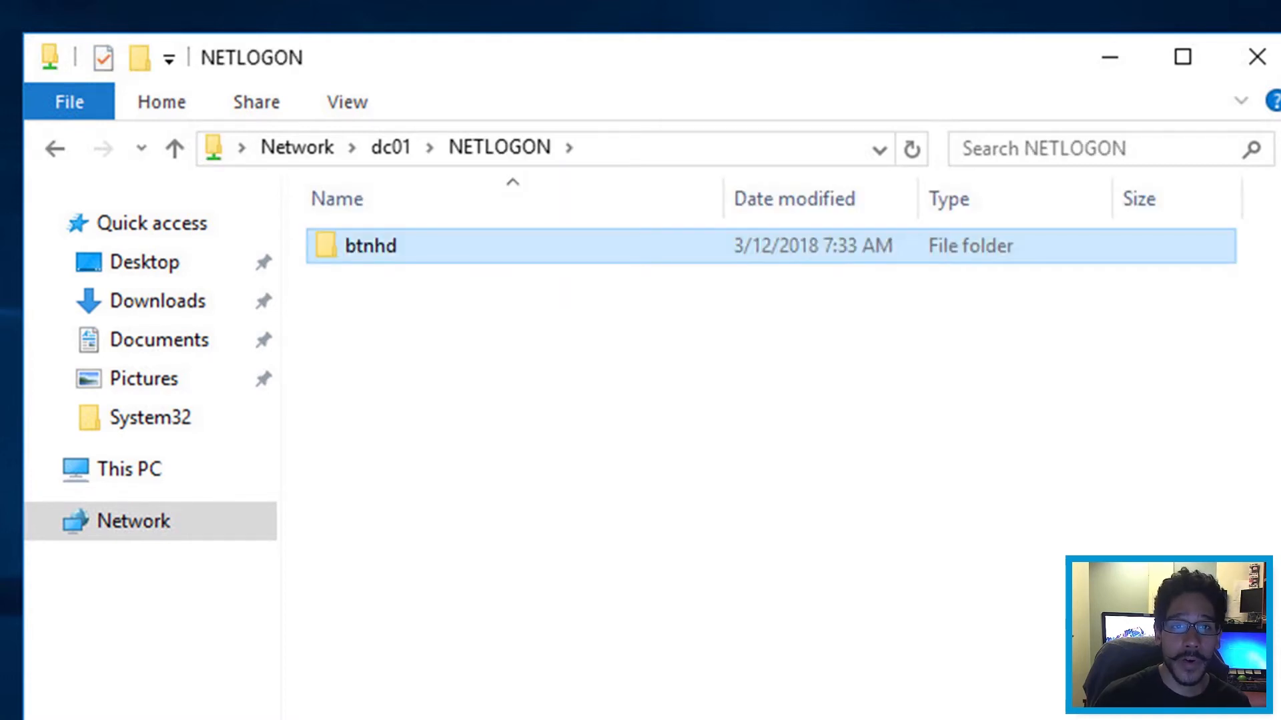
{"action": "double_click", "coordinate": [370, 245]}
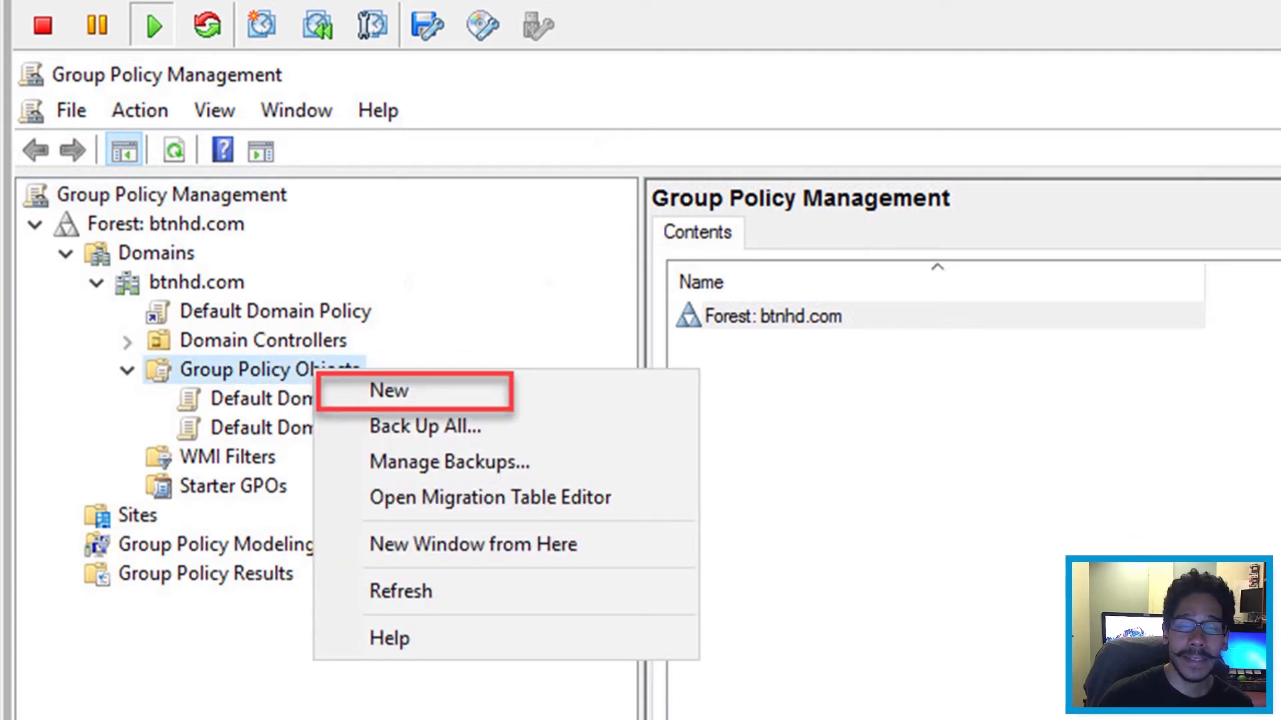
Create a new GPO named EMIE under btnhd.com and edit it
{"action": "left_click", "coordinate": [388, 391]}
{"action": "type", "text": "EMIE"}
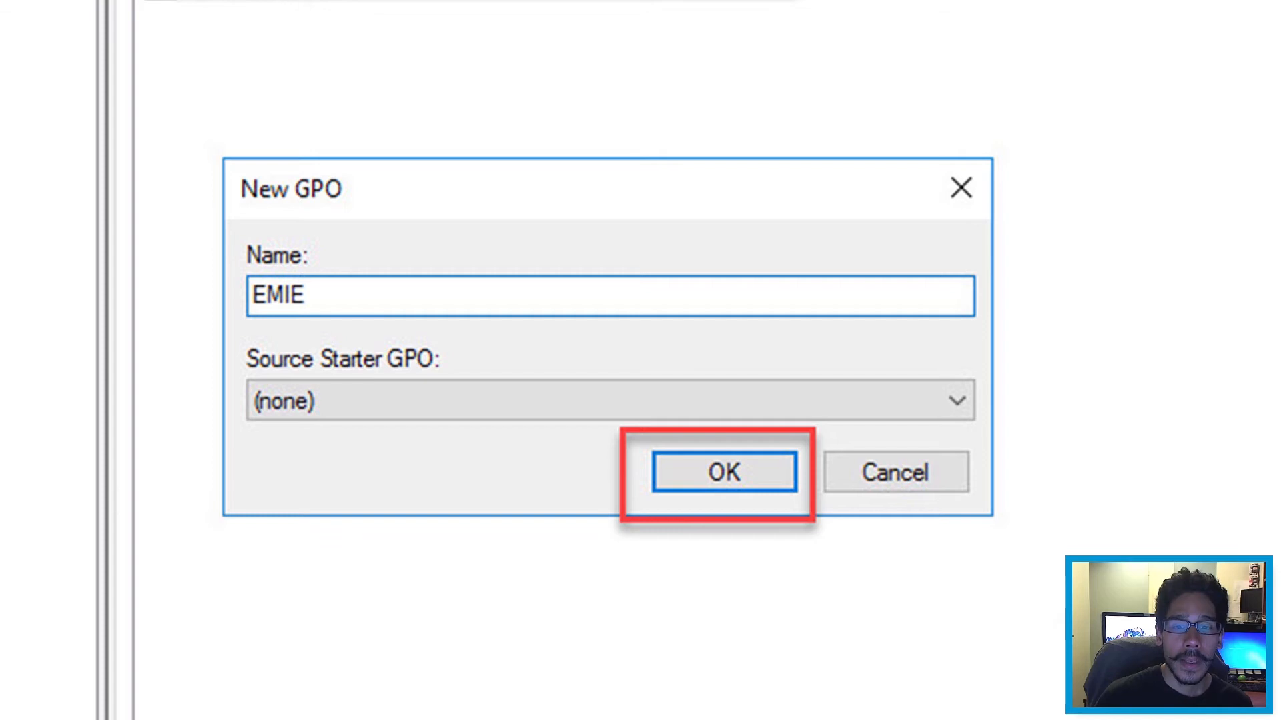
{"action": "left_click", "coordinate": [722, 473]}
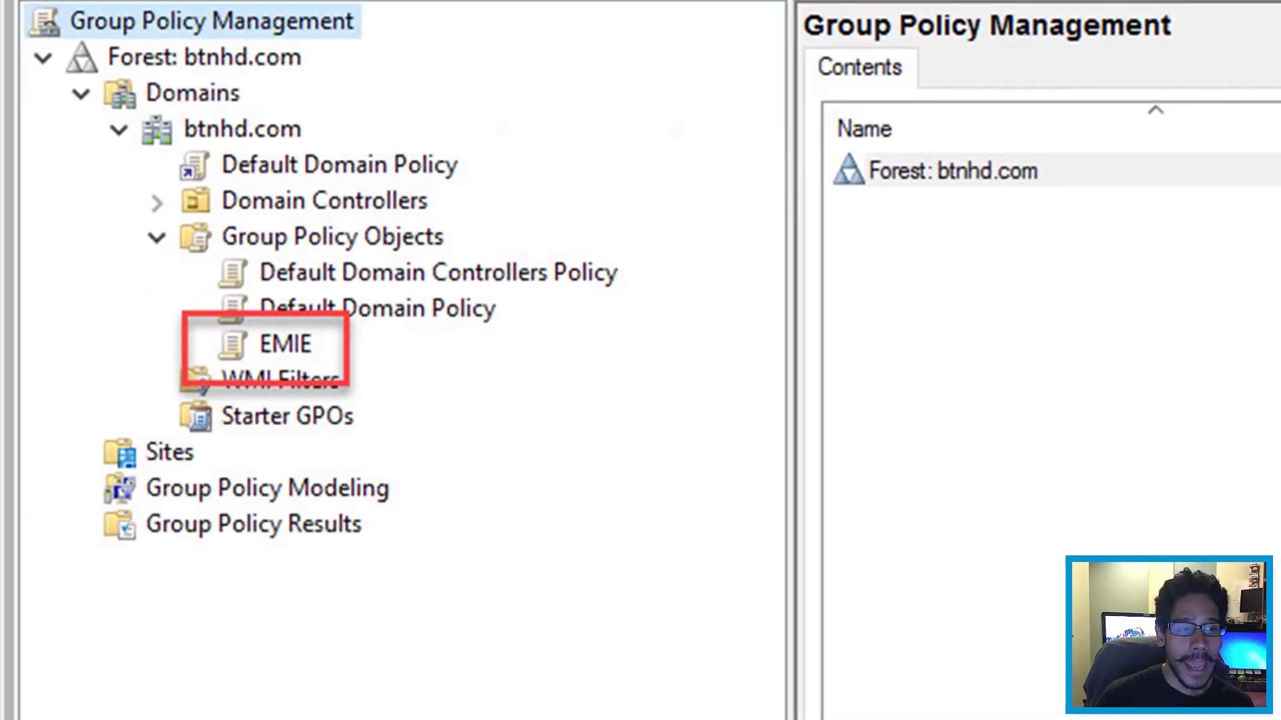
{"action": "right_click", "coordinate": [284, 344]}
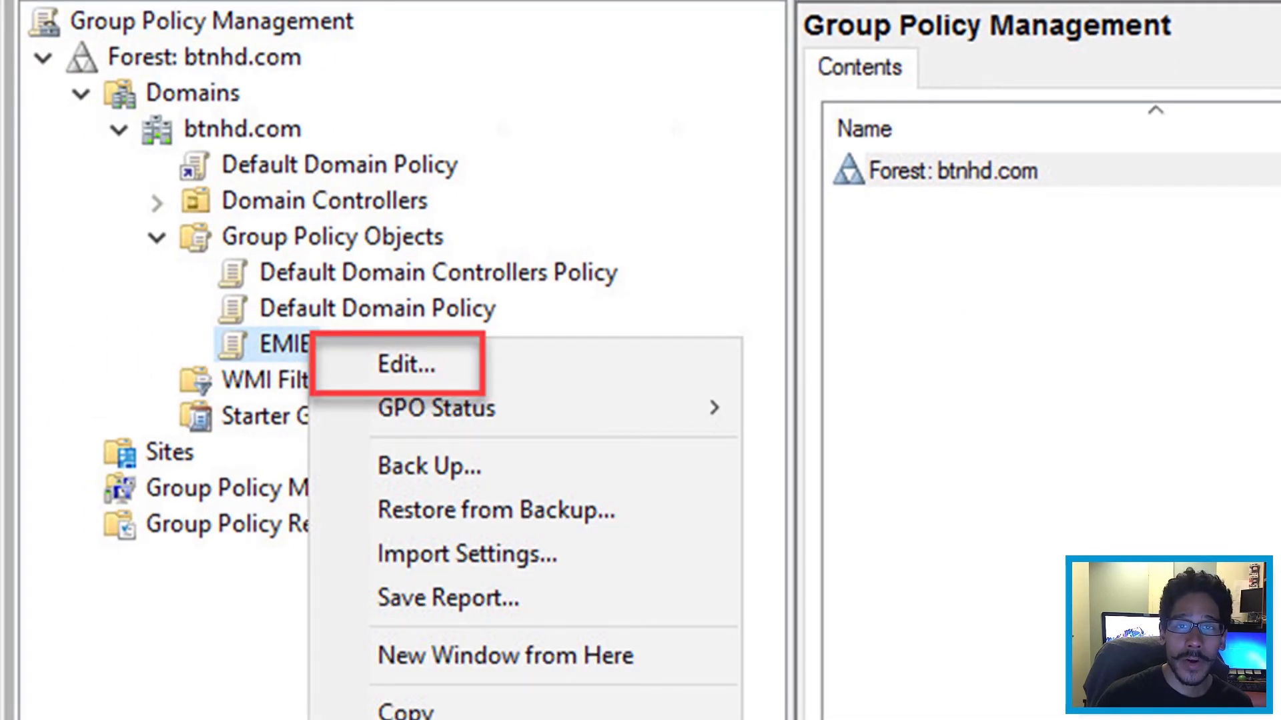
{"action": "left_click", "coordinate": [405, 364]}
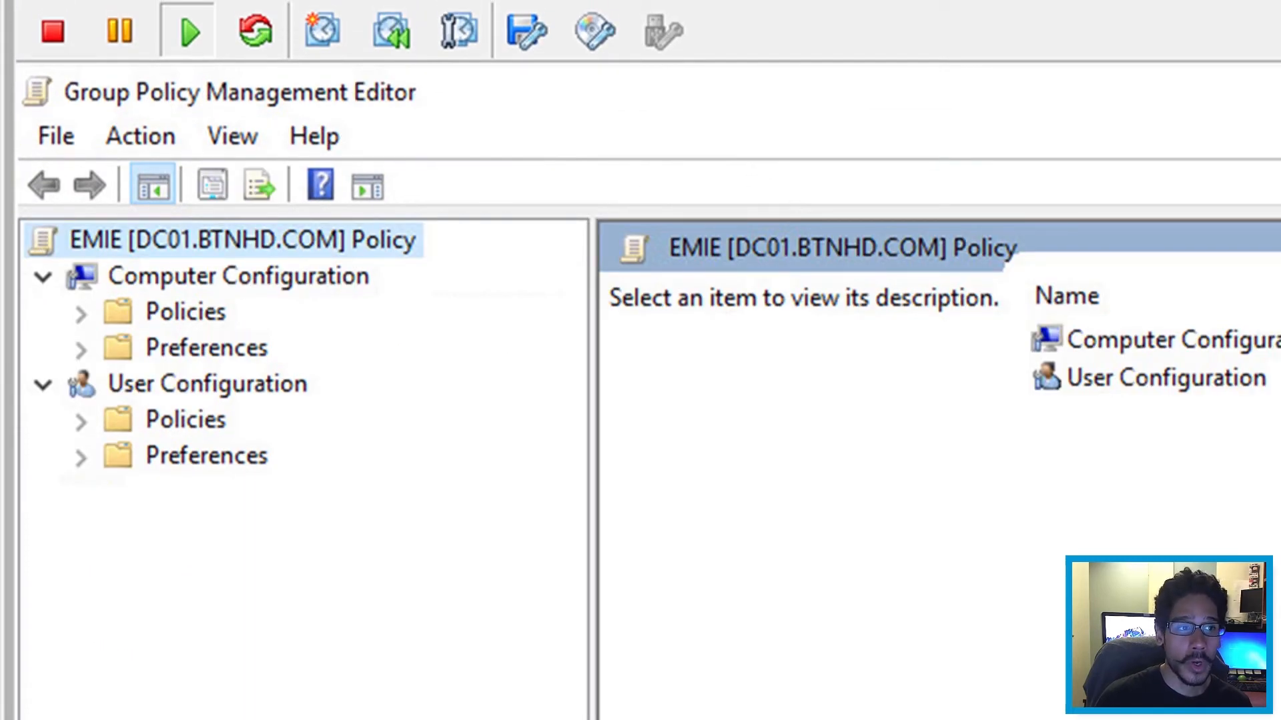
Add a Replace file item copying \\dc01\NETLOGON\btnhd\btnhd.xml to C:\Windows\btnhd.xml
{"action": "left_click", "coordinate": [206, 347]}
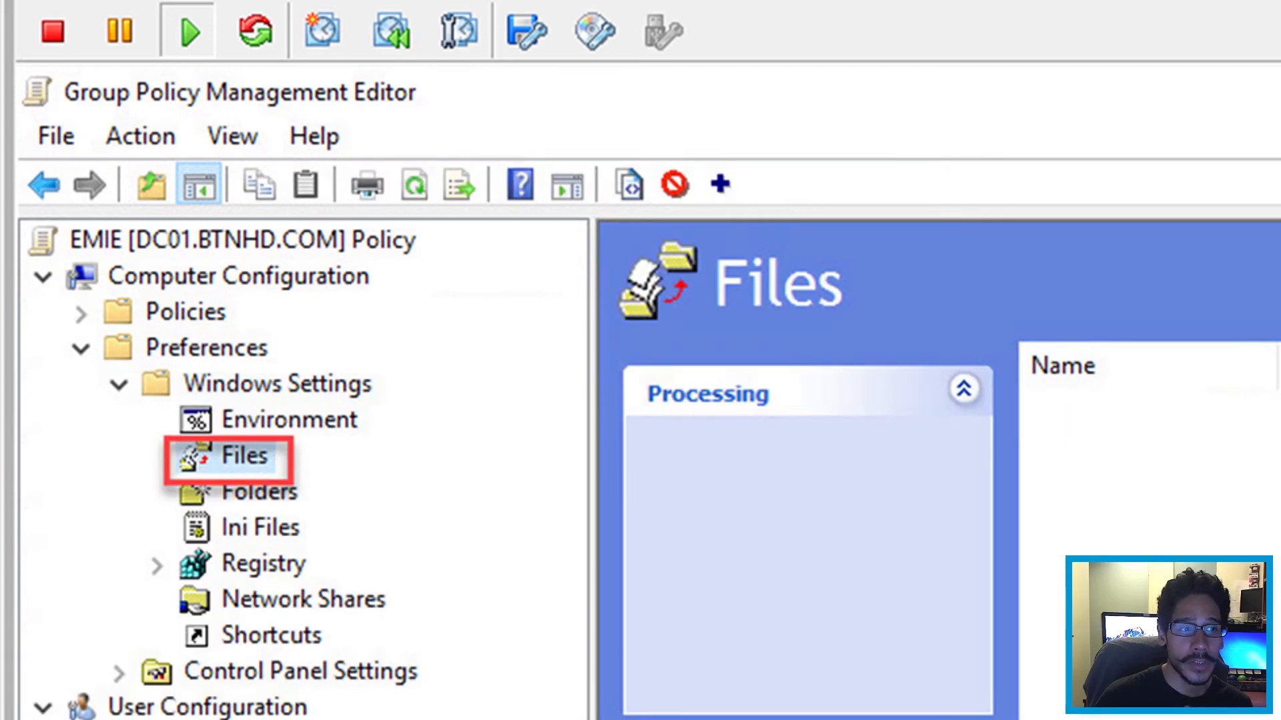
{"action": "right_click", "coordinate": [243, 455]}
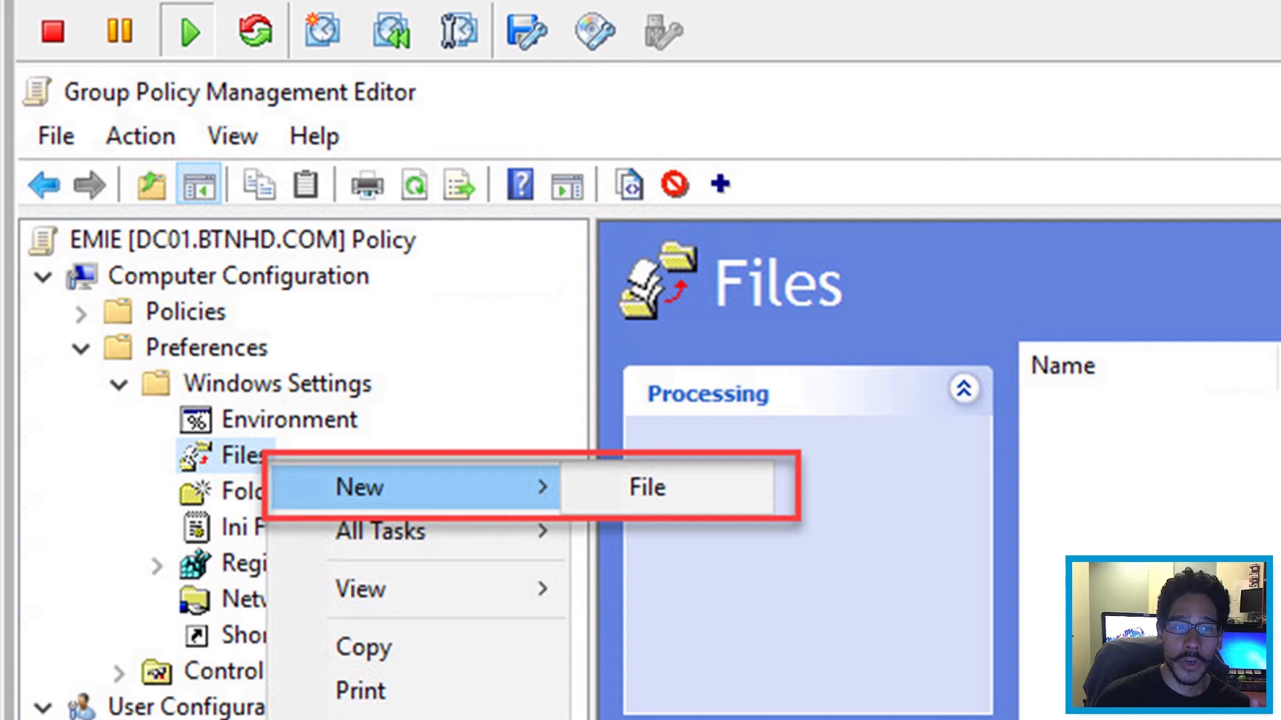
{"action": "left_click", "coordinate": [646, 487]}
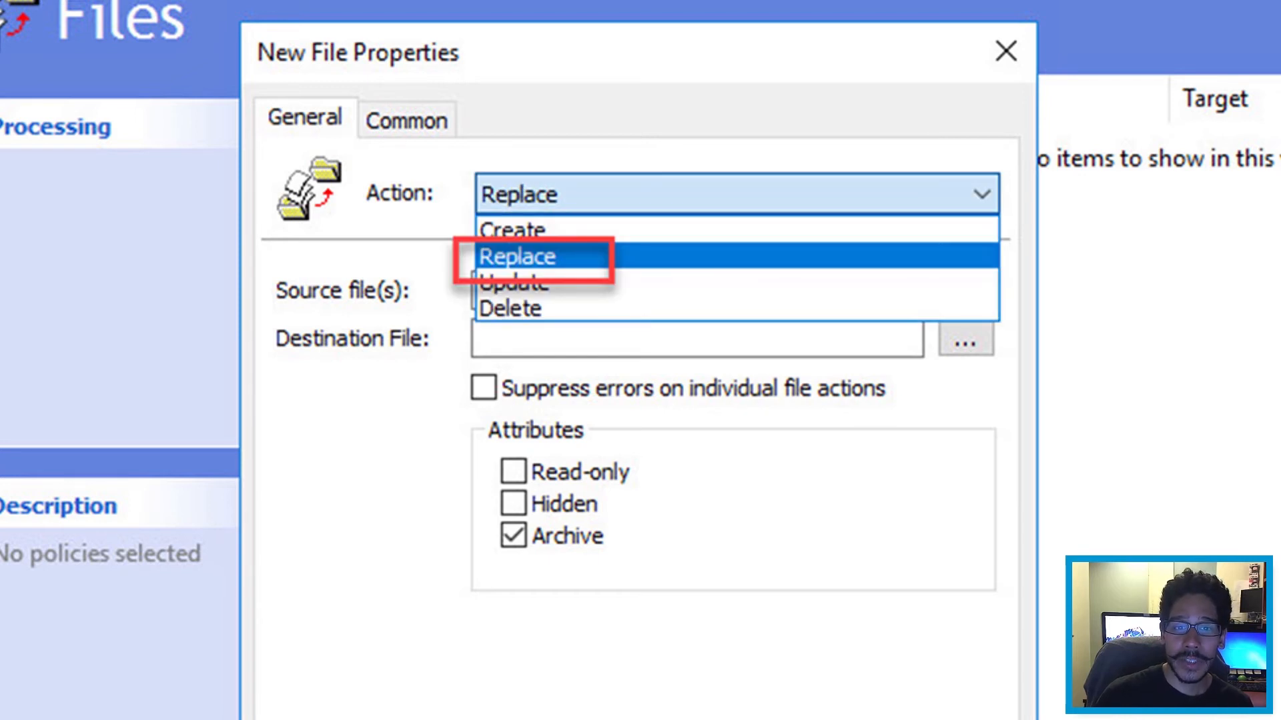
{"action": "type", "text": "\\\\dc01\\NETLOGON\\btnhd\\btnhd.xml"}
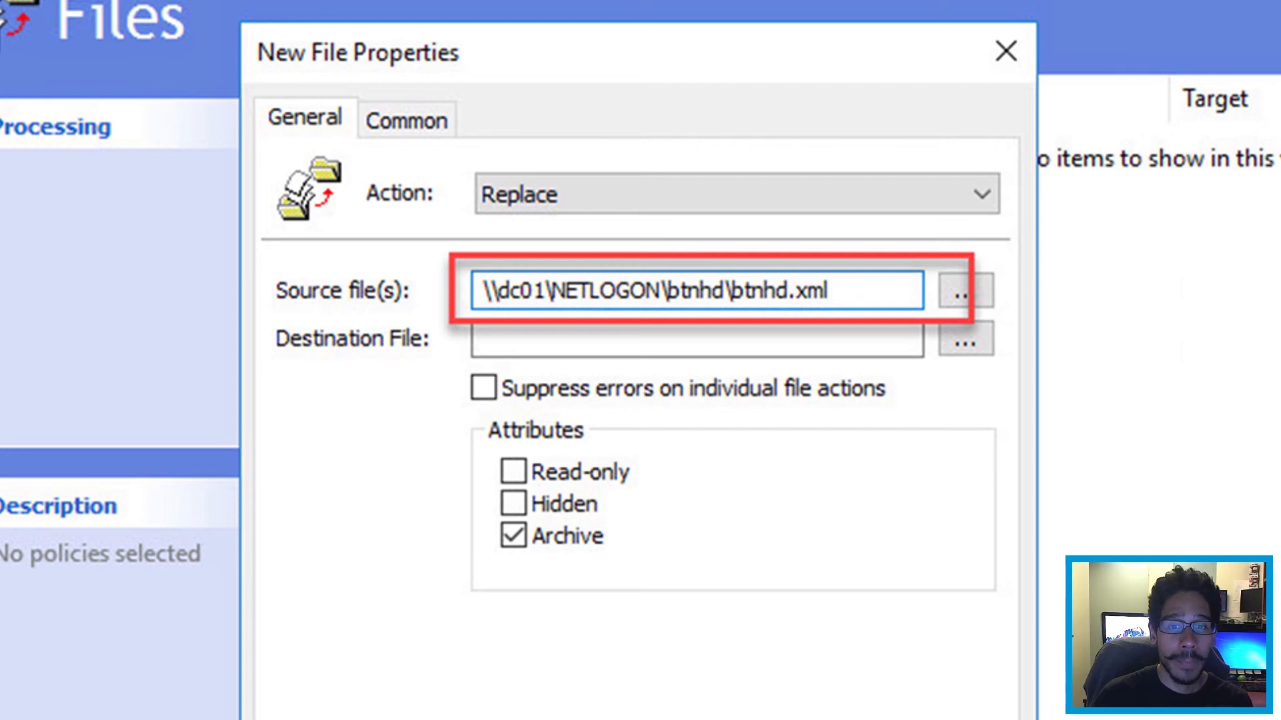
{"action": "type", "text": "C:\\Windows\\btnhd.xml"}
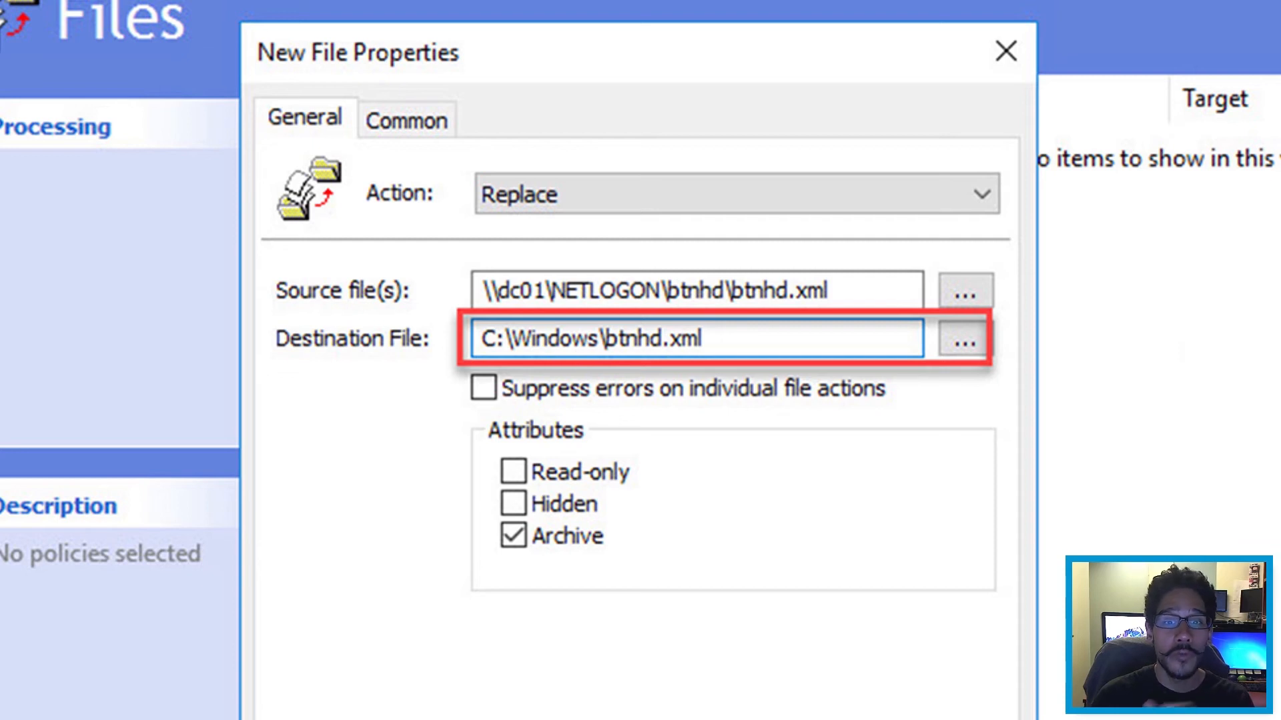
{"action": "left_click", "coordinate": [514, 537]}
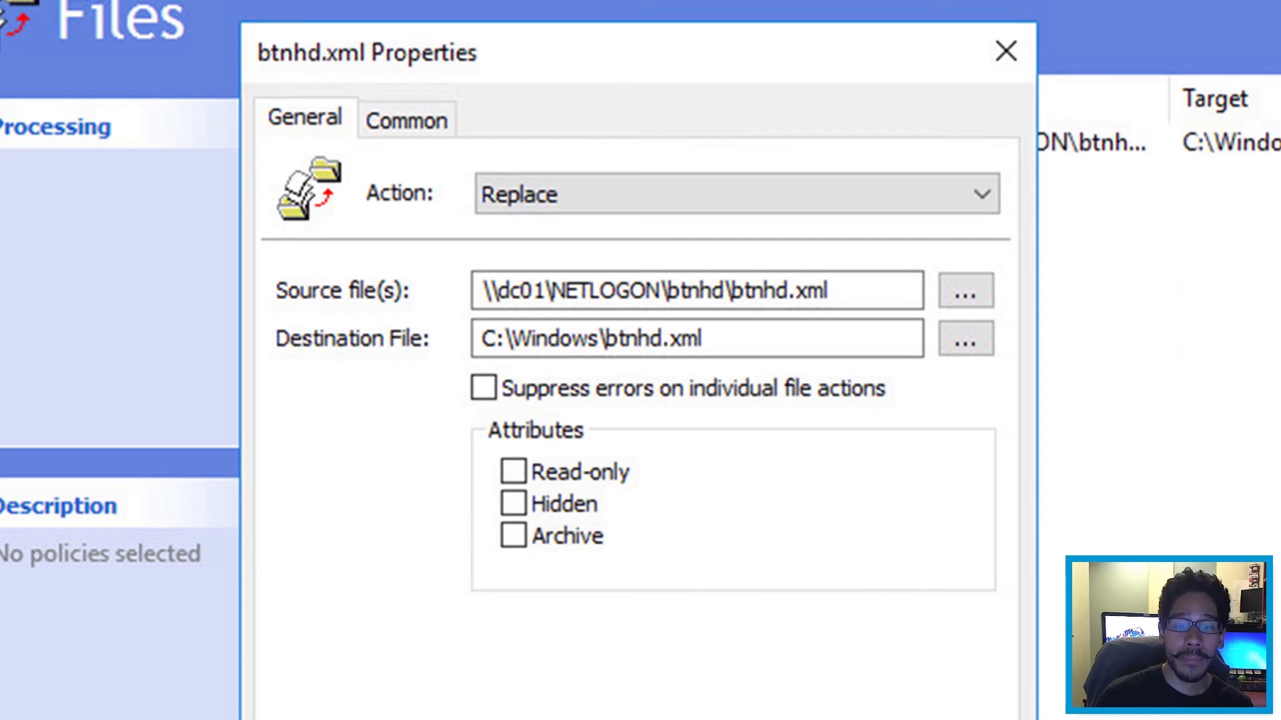
{"action": "left_click", "coordinate": [1006, 52]}
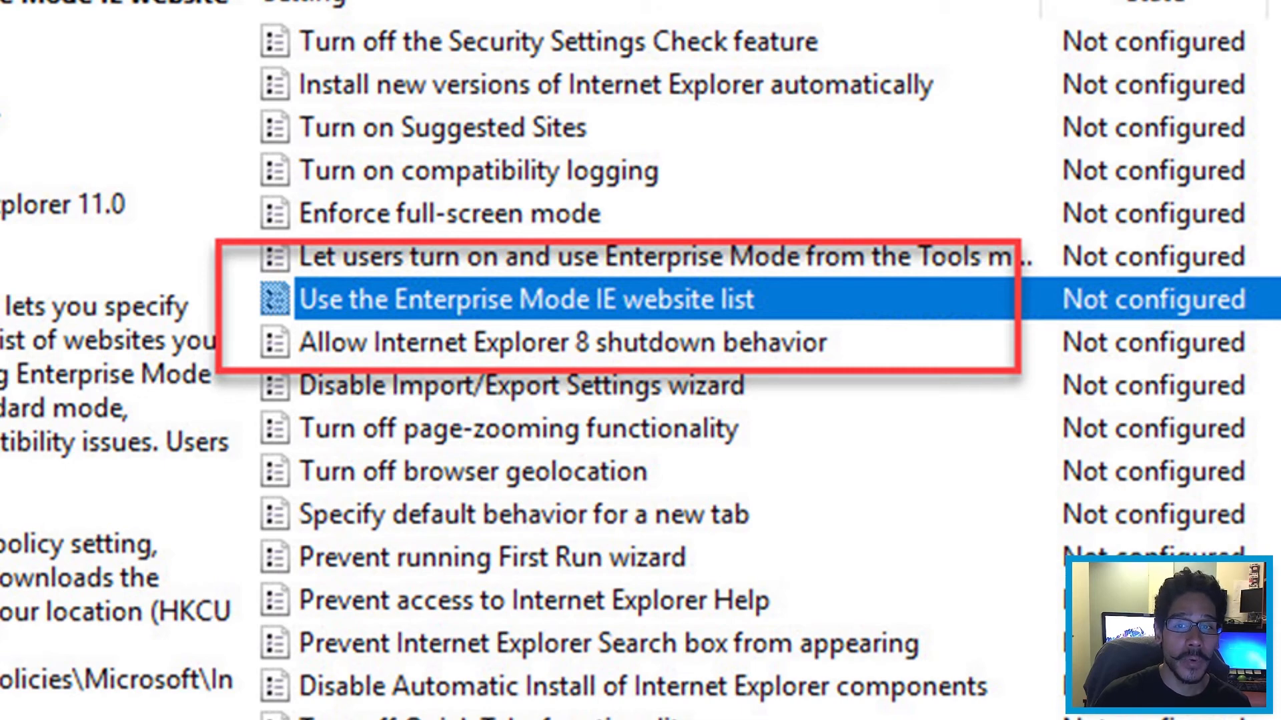
Enable 'Use the Enterprise Mode IE website list' with location C:\Windows\btnhd.xml
{"action": "double_click", "coordinate": [527, 299]}
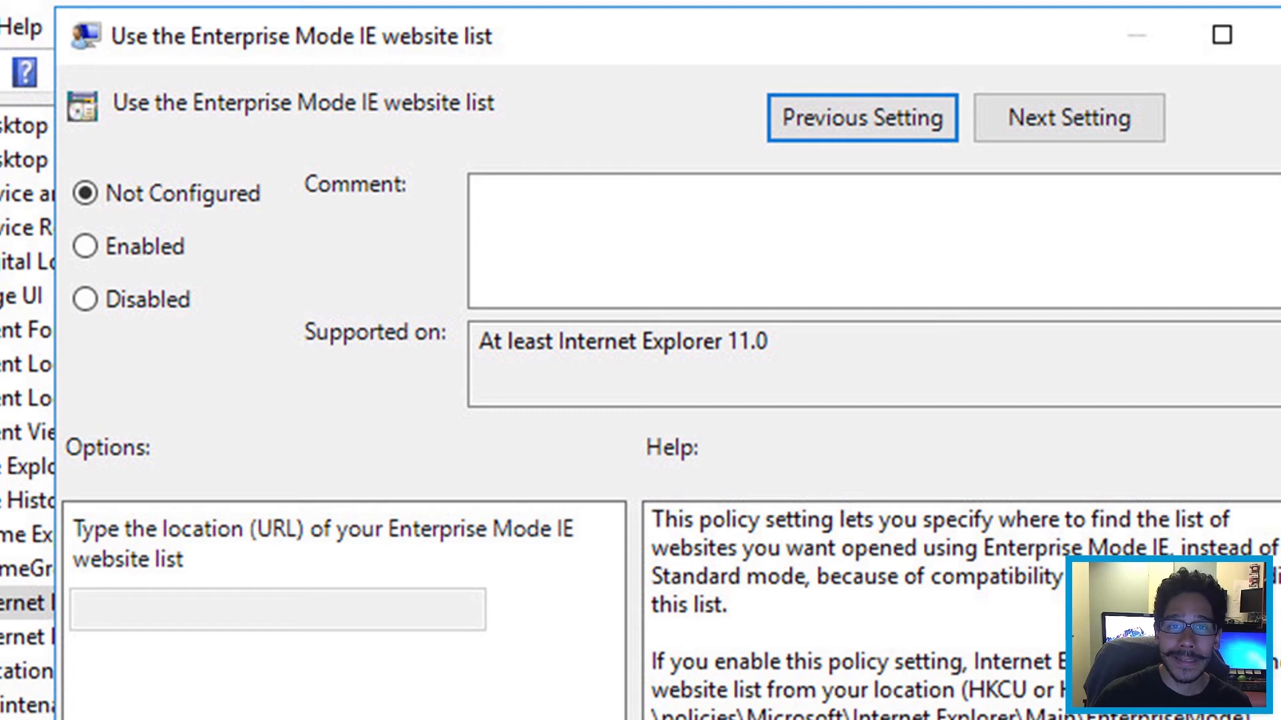
{"action": "left_click", "coordinate": [85, 246]}
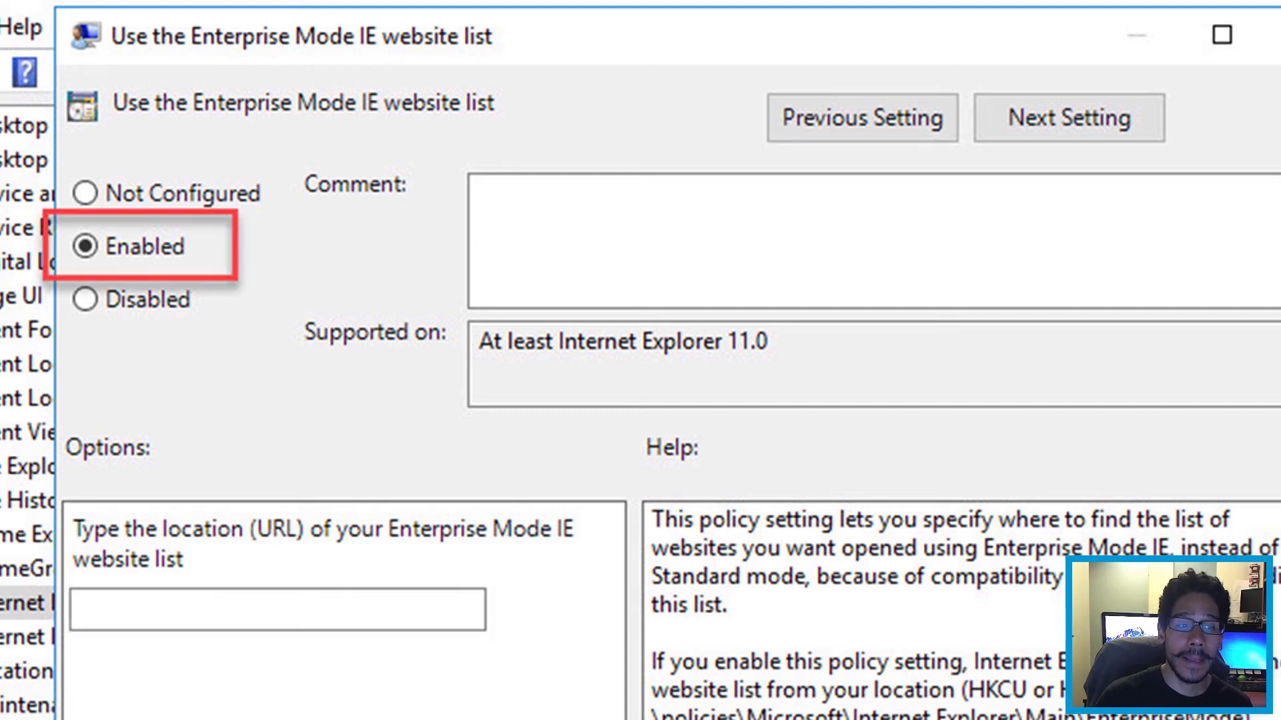
{"action": "type", "text": "C:\\Windows\\btnhd.xml"}
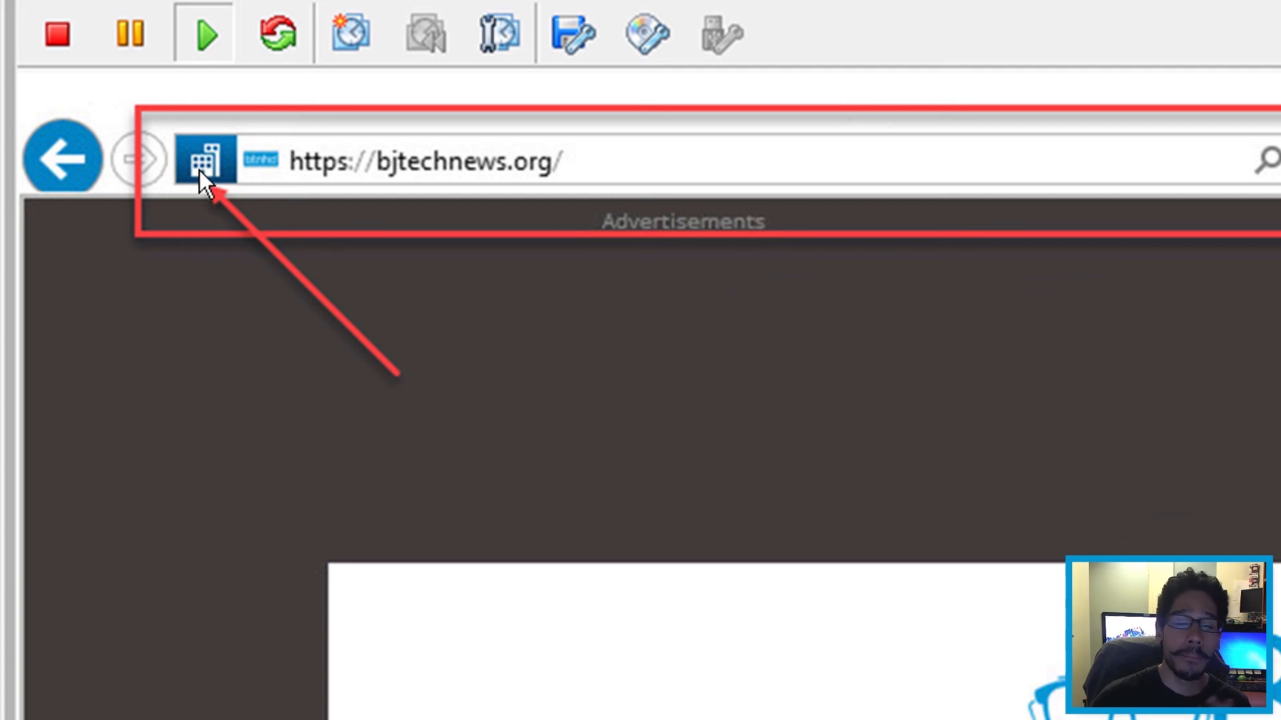
Confirm via the address-bar icon that Enterprise Mode is on for bjtechnews.org
{"action": "left_click", "coordinate": [205, 160]}
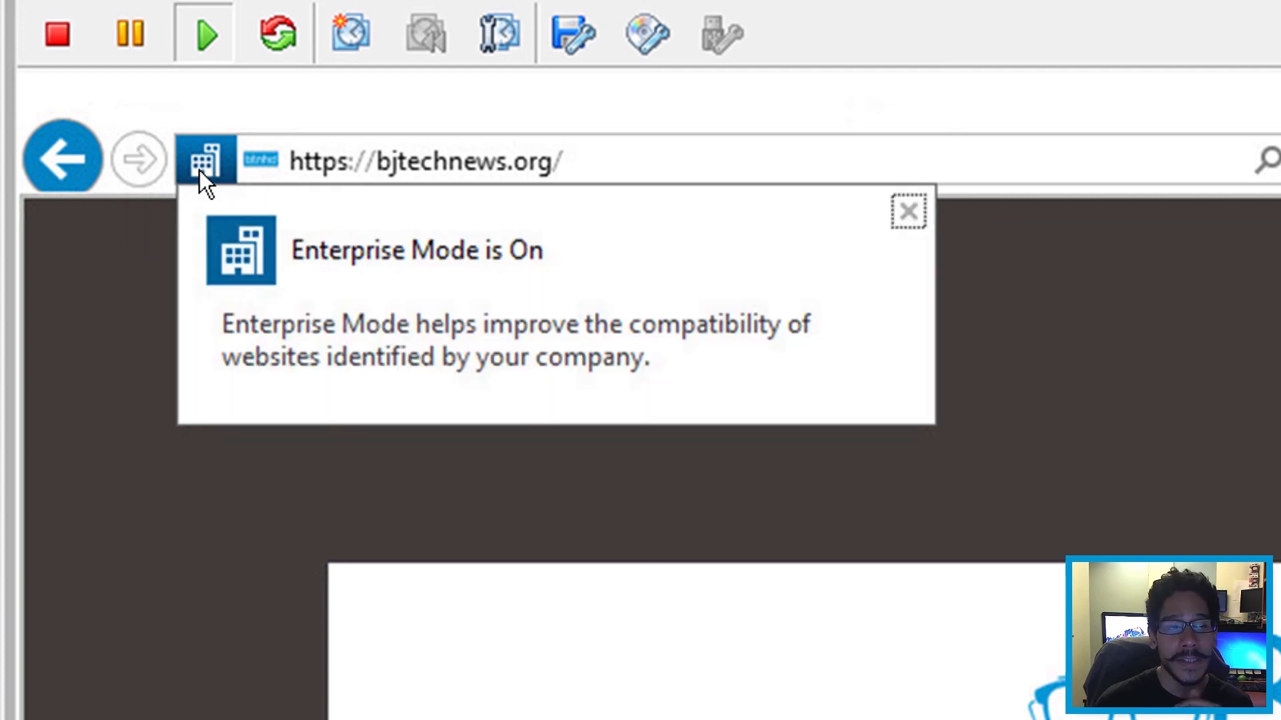